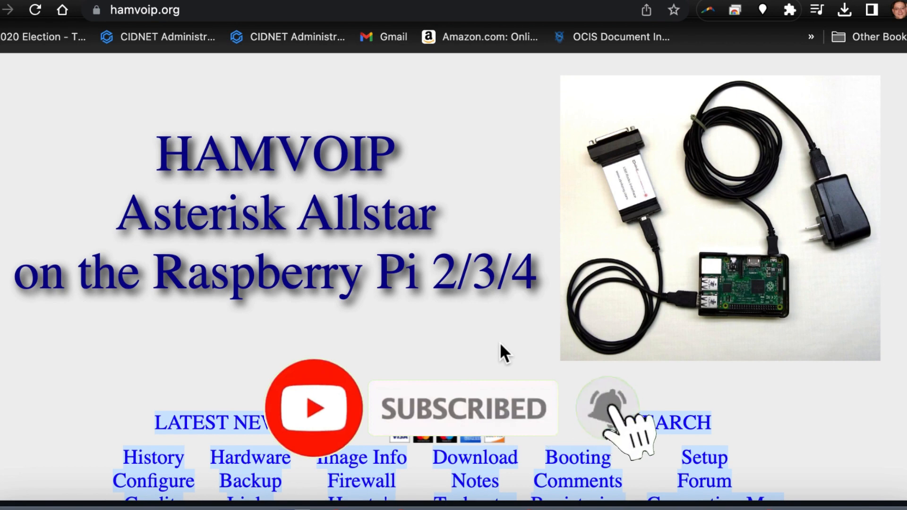
mouse_move(552, 142)
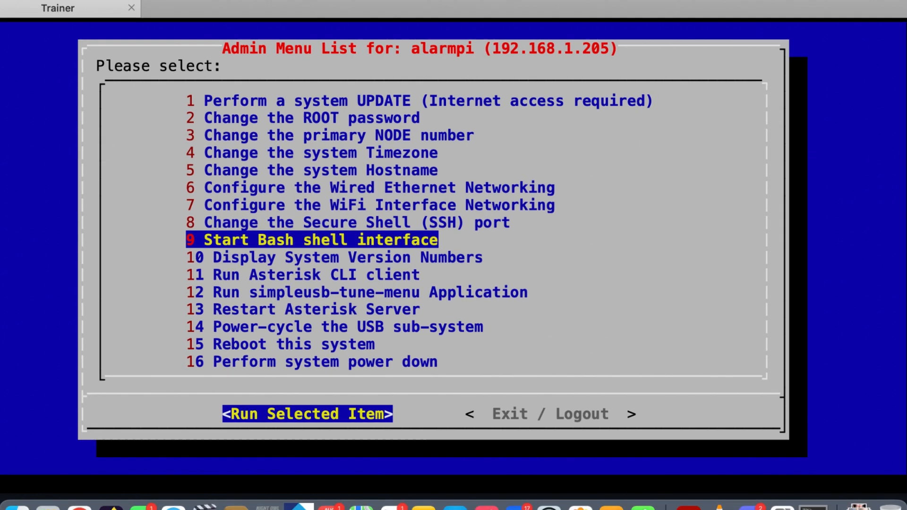
Step: Start the node's bash shell and run crontab -e to edit the root crontab in nano
left_click(307, 414)
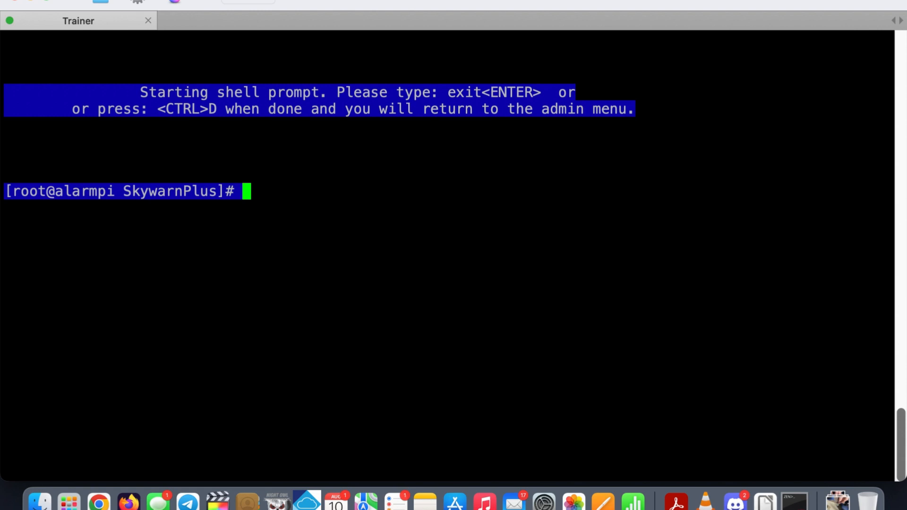
type("cr")
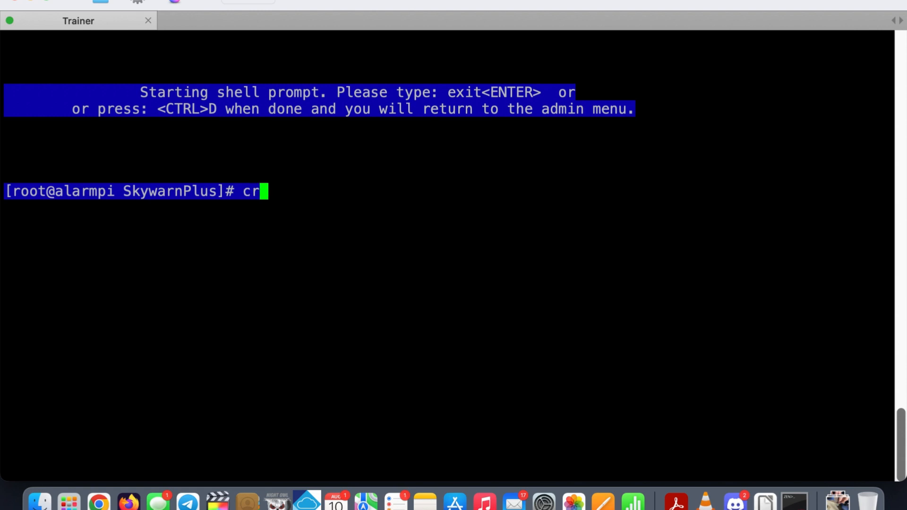
type("ontab")
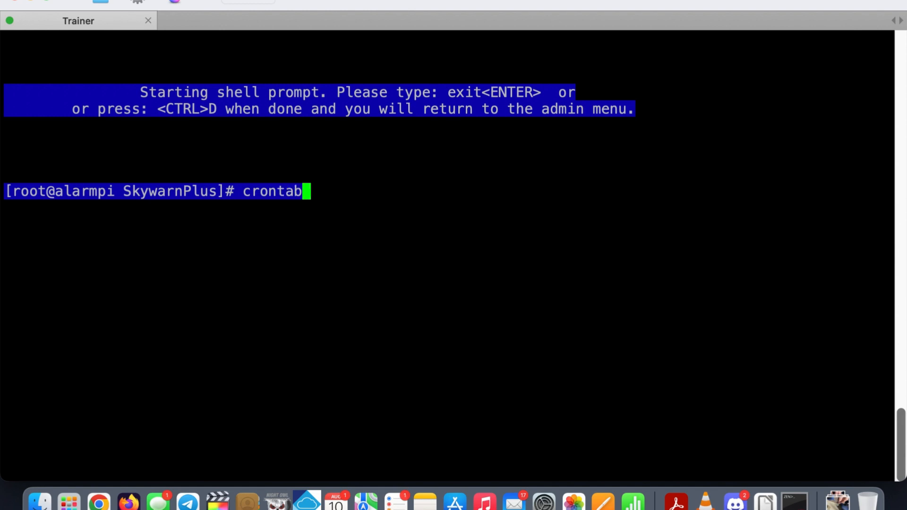
type("-e")
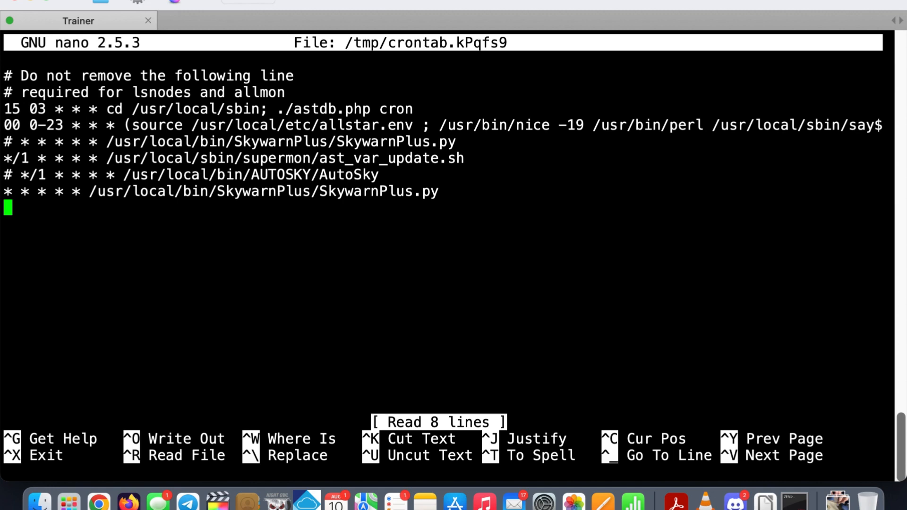
mouse_move(101, 483)
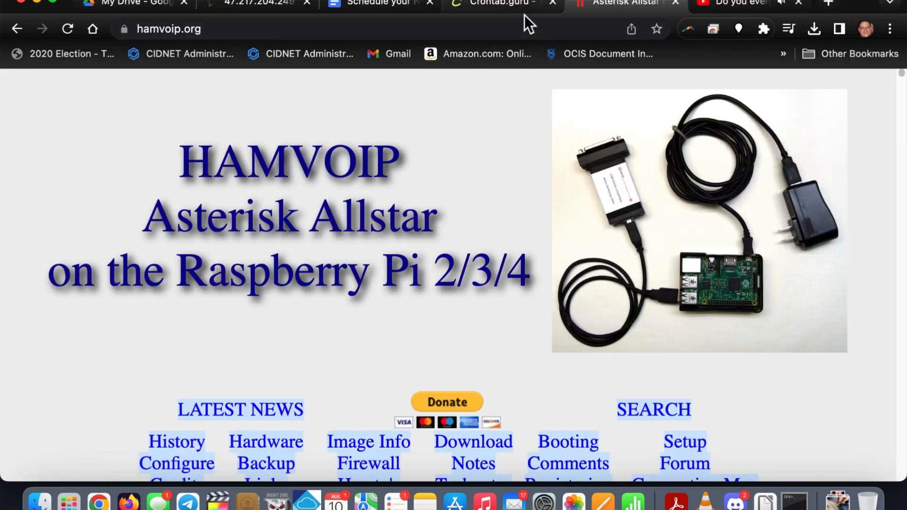
Step: Enter the expression 30 02 * * 2 in crontab.guru, confirming it means 02:30 on Tuesday
left_click(497, 4)
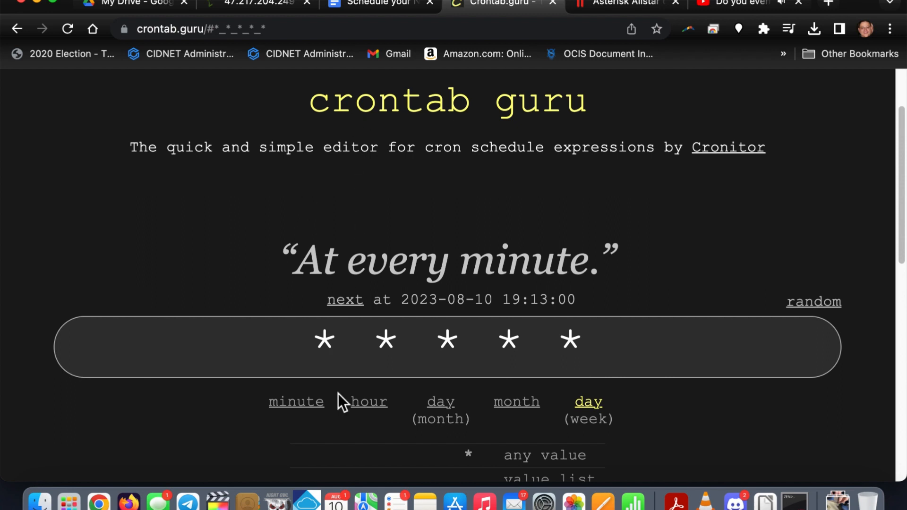
left_click(296, 401)
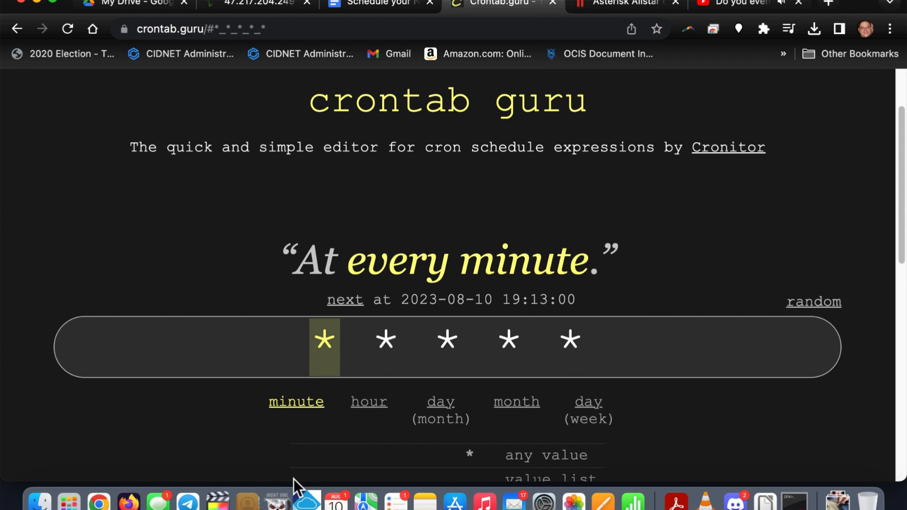
type("30")
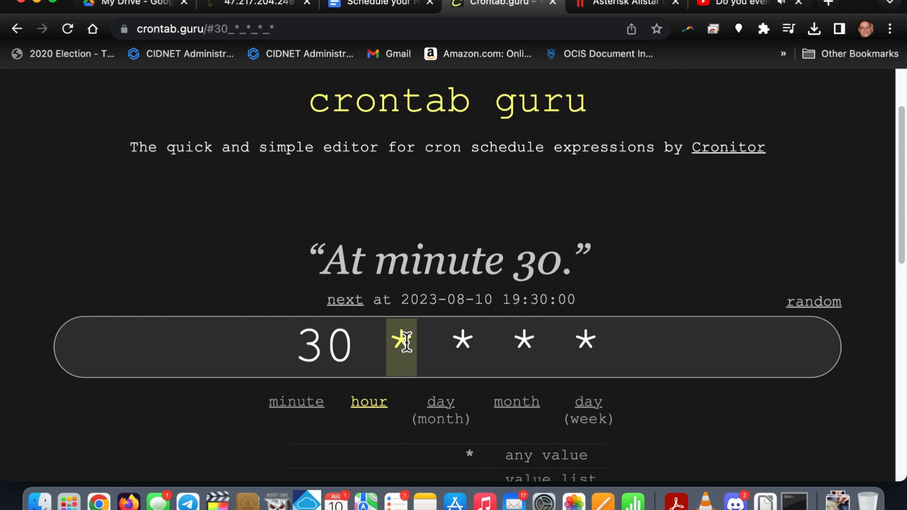
type("02")
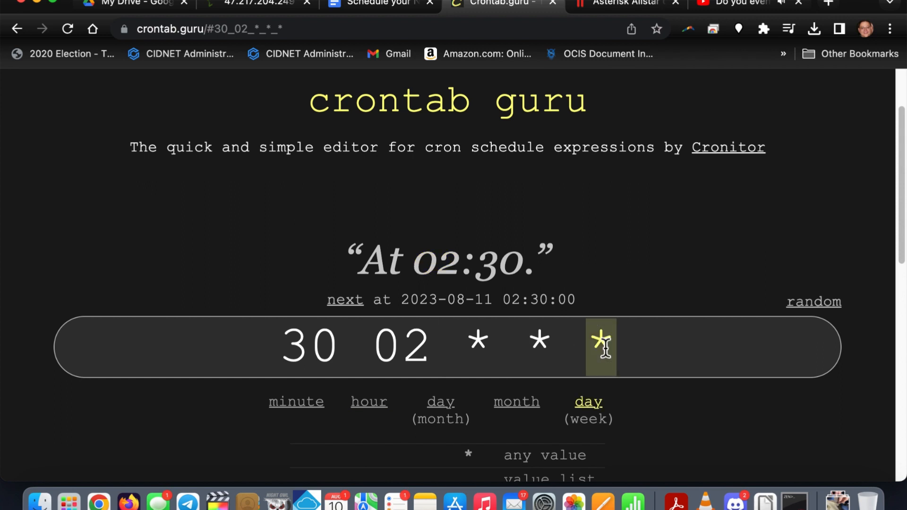
type("4")
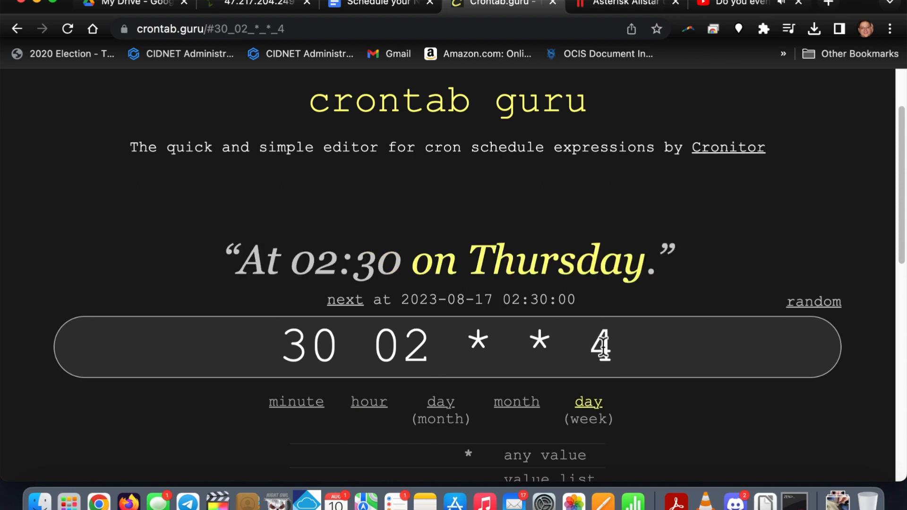
type("2")
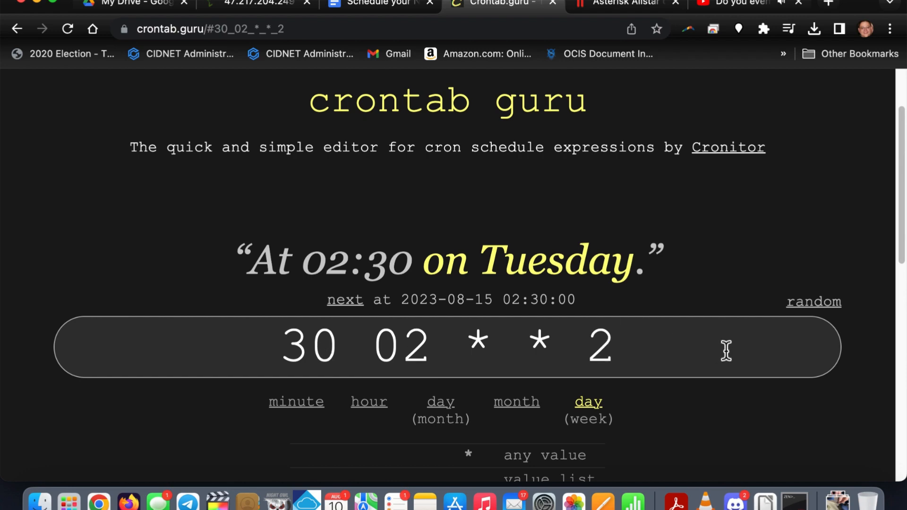
mouse_move(799, 502)
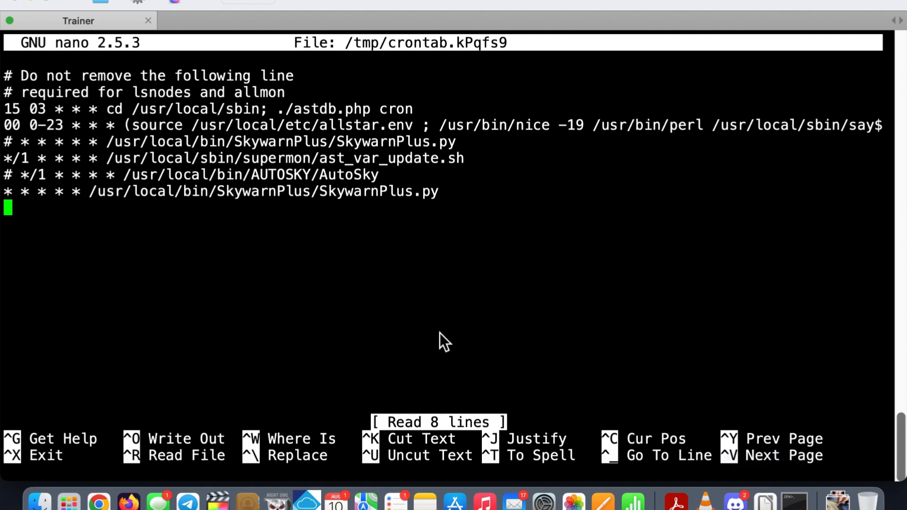
Step: Write the crontab line 30 02 * * 2 /etc/reboot in nano
type("30")
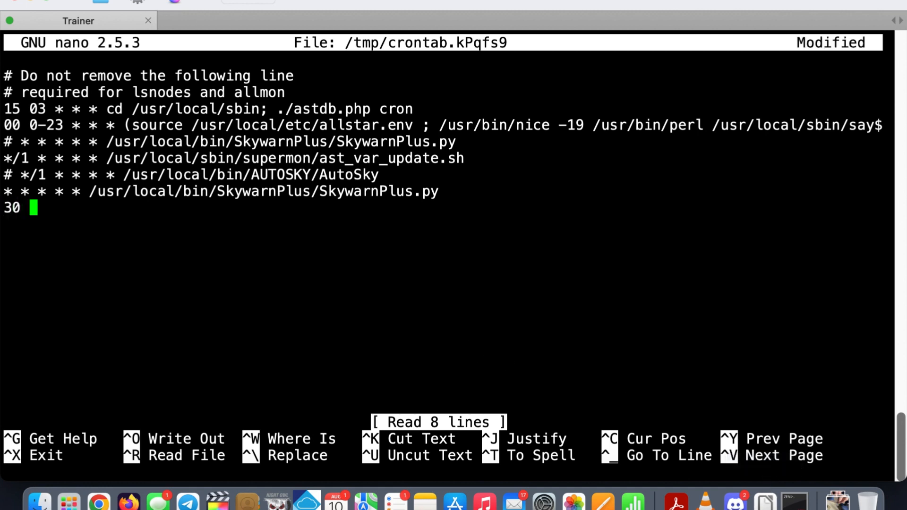
type("02")
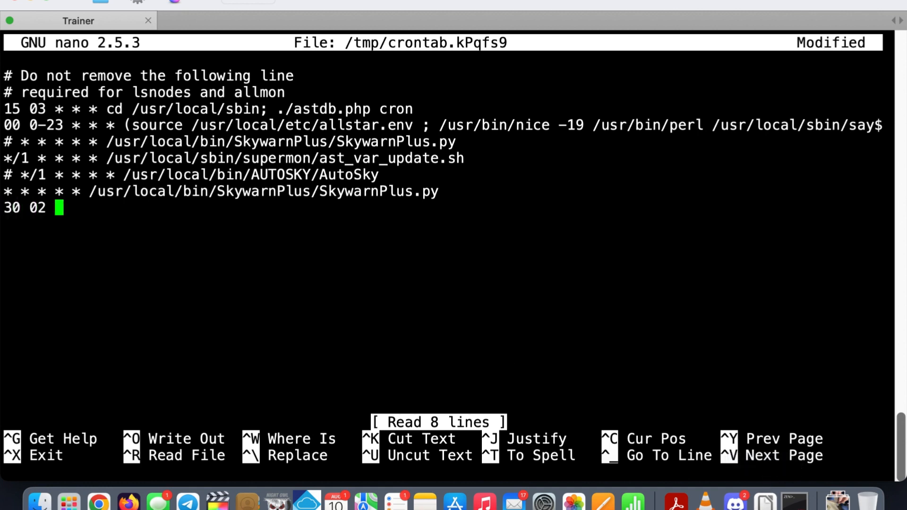
type("* *")
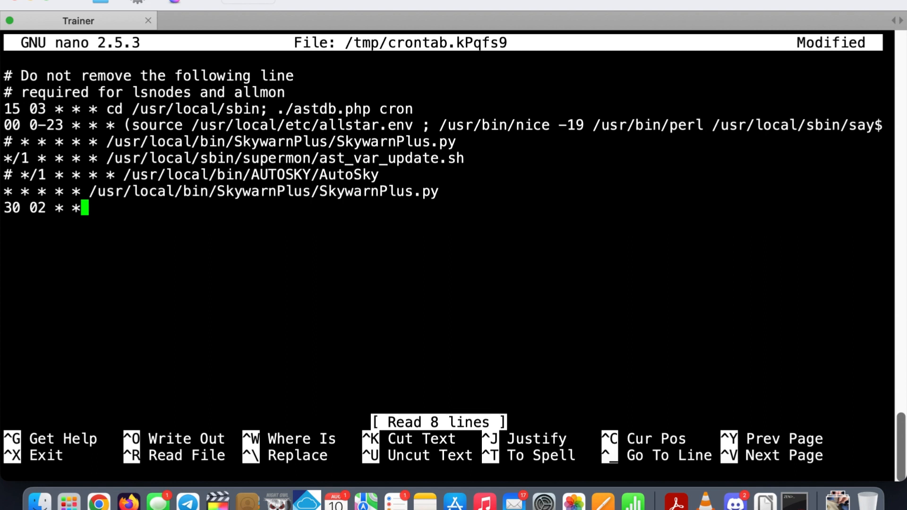
type("2")
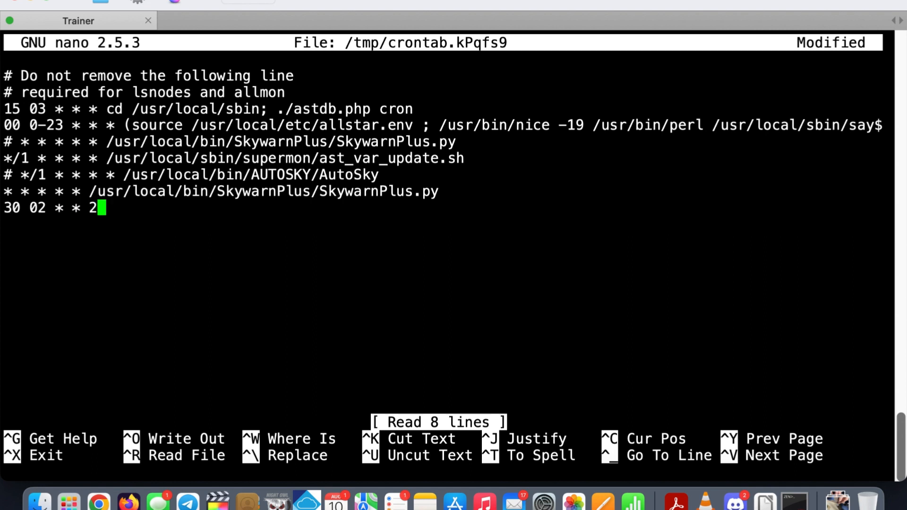
mouse_move(99, 499)
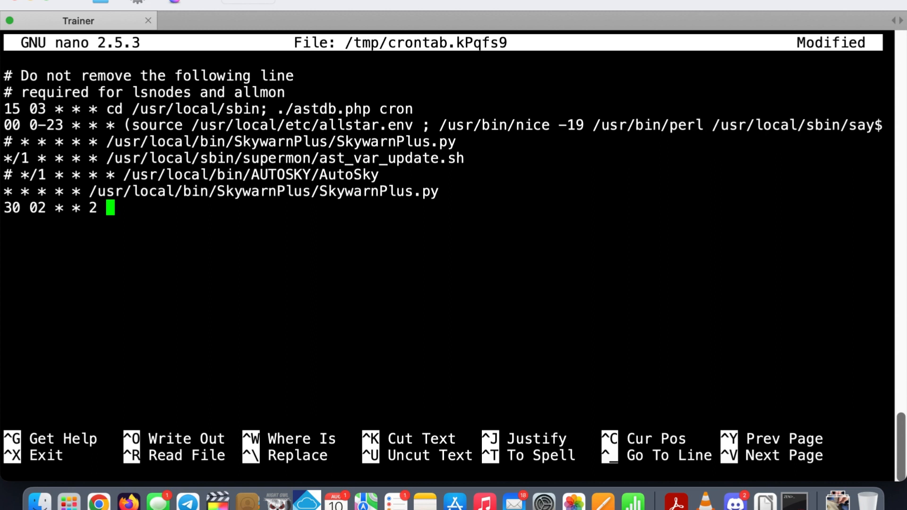
type("/etc")
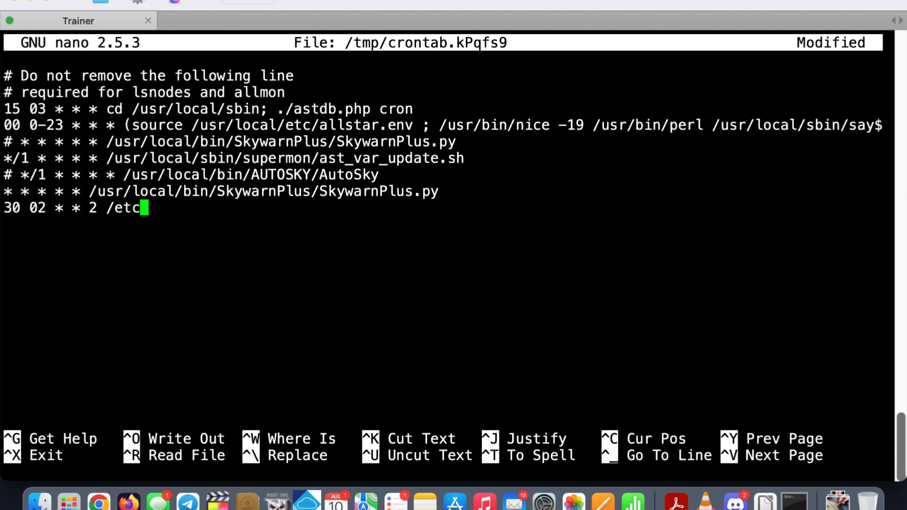
type("/")
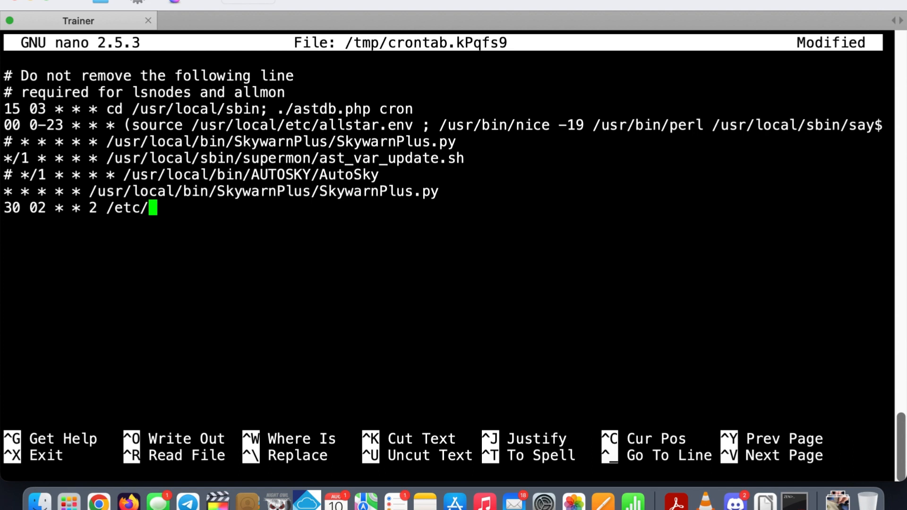
type("reboot")
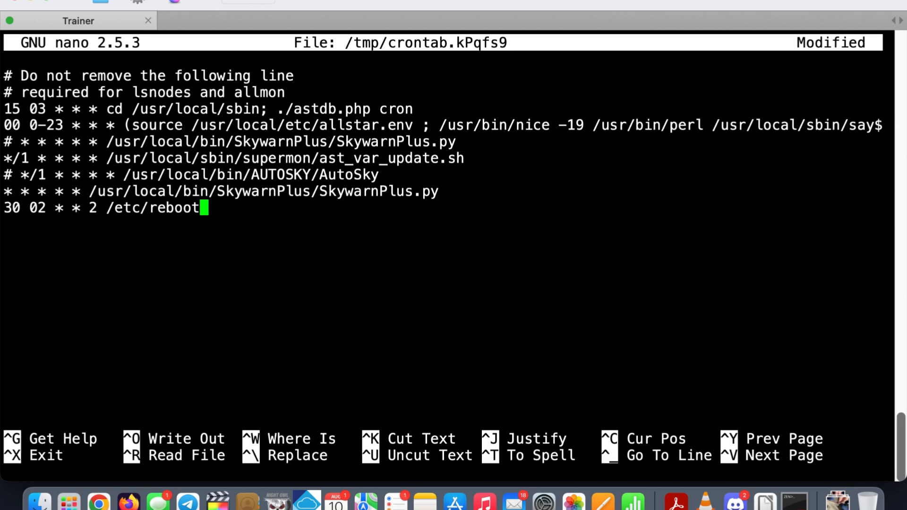
Step: Save the modified crontab so it gets installed, then enter reboot at the shell
key("ctrl+x")
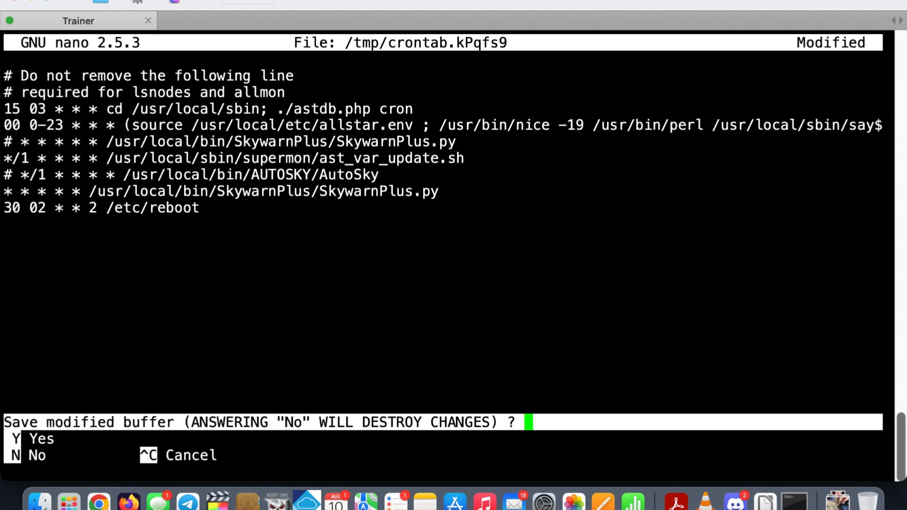
key("y")
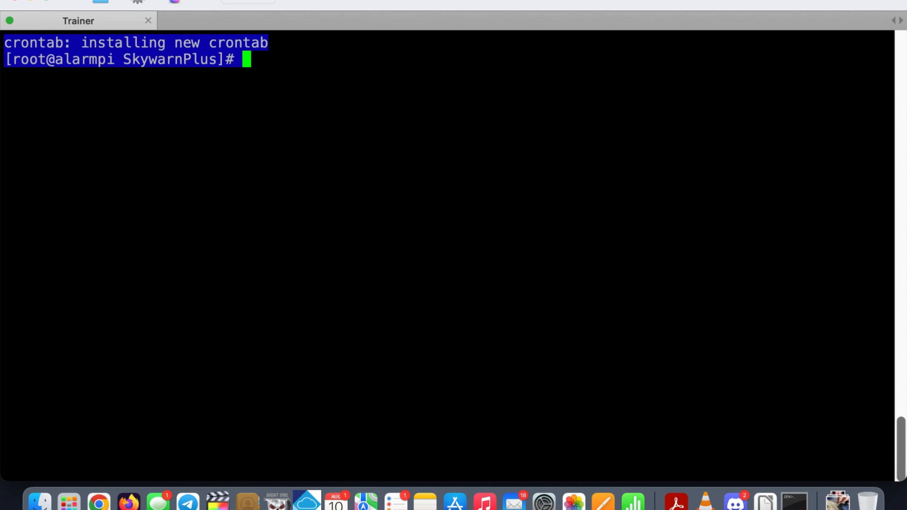
type("reboot")
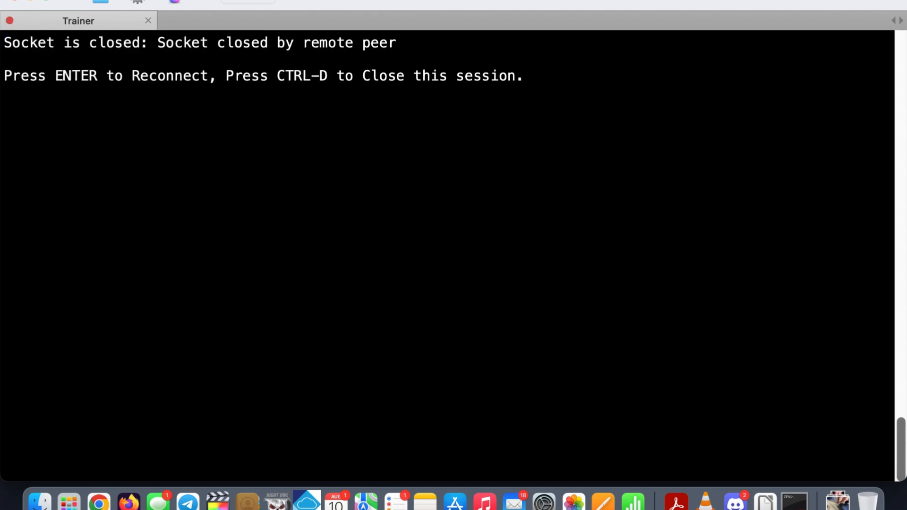
mouse_move(361, 322)
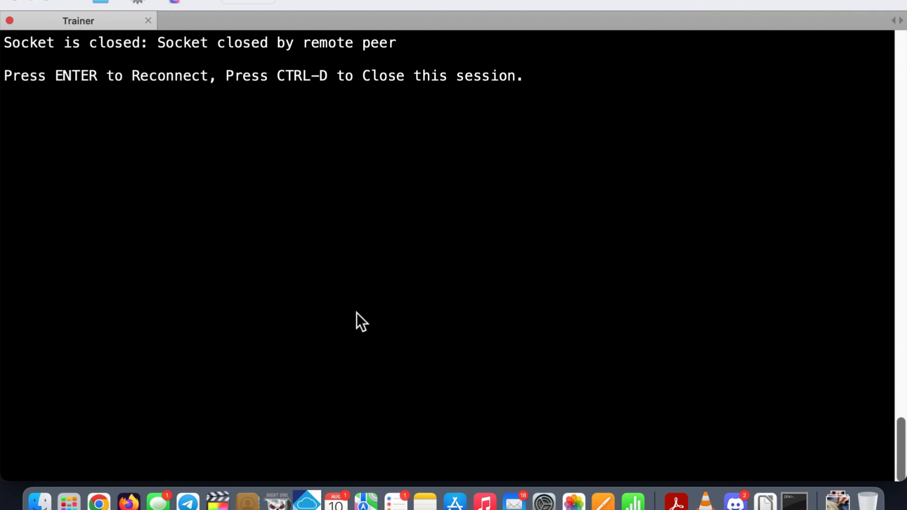
Step: Return to Google Chrome after the node reboot closes the SSH session
left_click(98, 501)
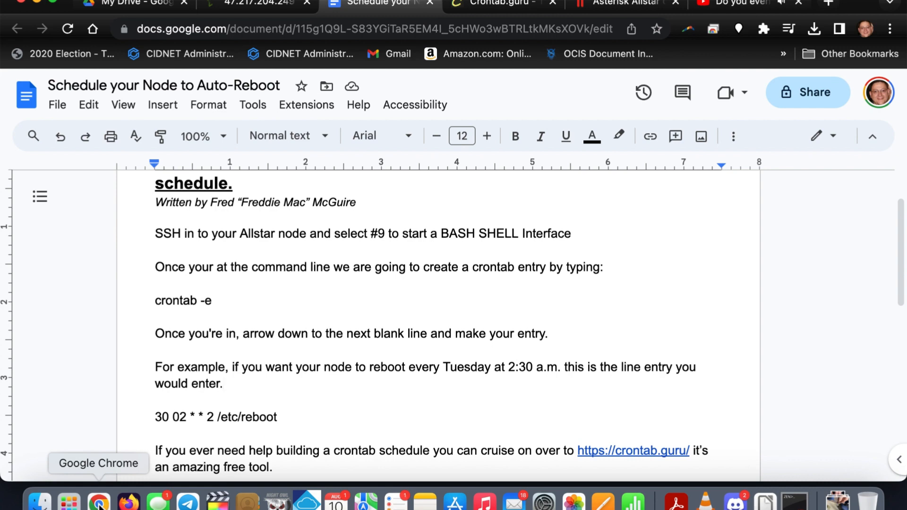
Step: Review the auto-reboot guide and bring up the Supermon2 monitor for node 576333
left_click(223, 384)
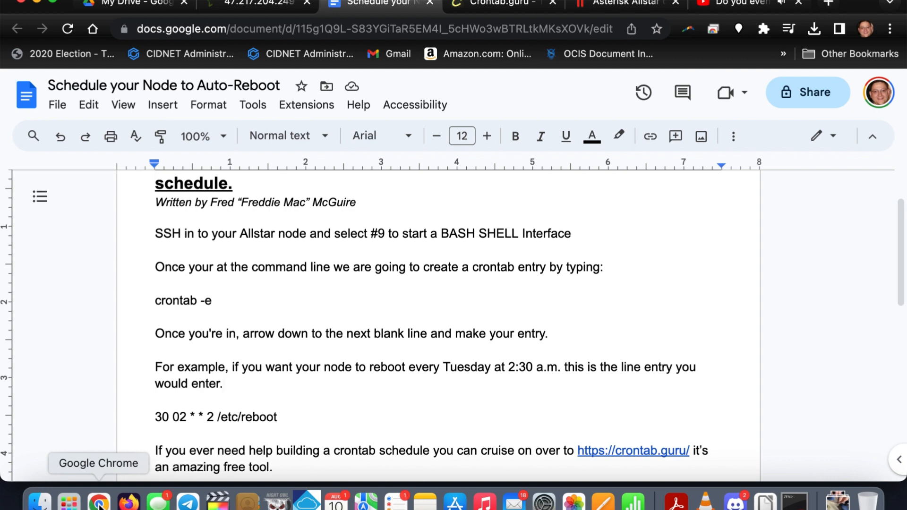
left_click(223, 383)
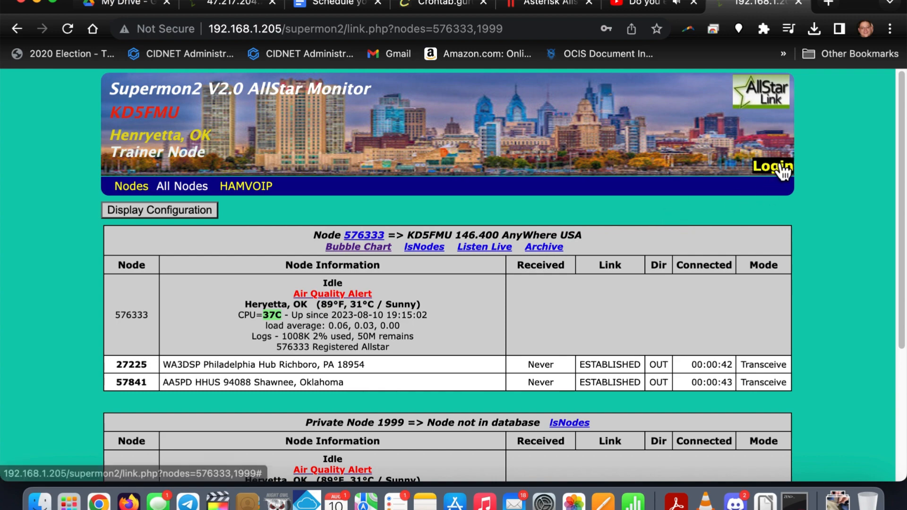
Step: Log in to Supermon2 as manager using the browser's saved credentials
left_click(772, 167)
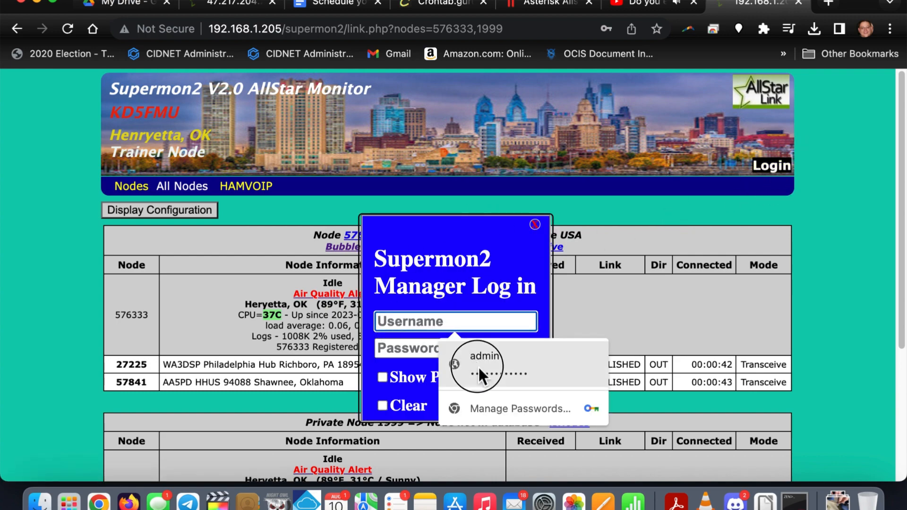
left_click(485, 357)
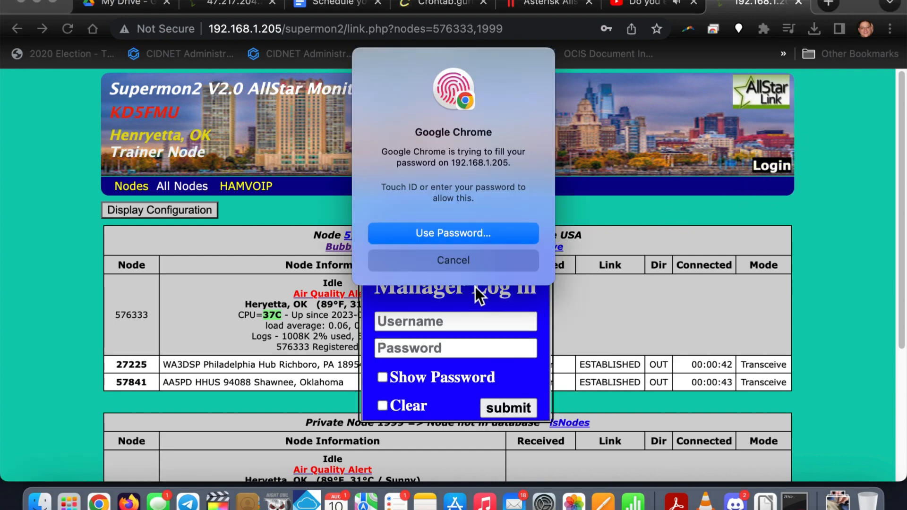
left_click(453, 261)
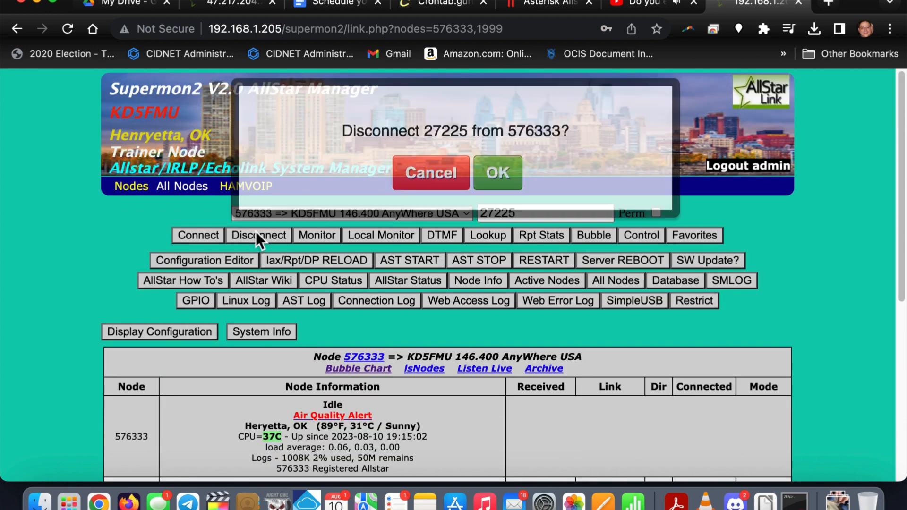
Step: Confirm disconnecting node 27225, then disconnect node 57841 so 576333 shows No Connections
left_click(496, 172)
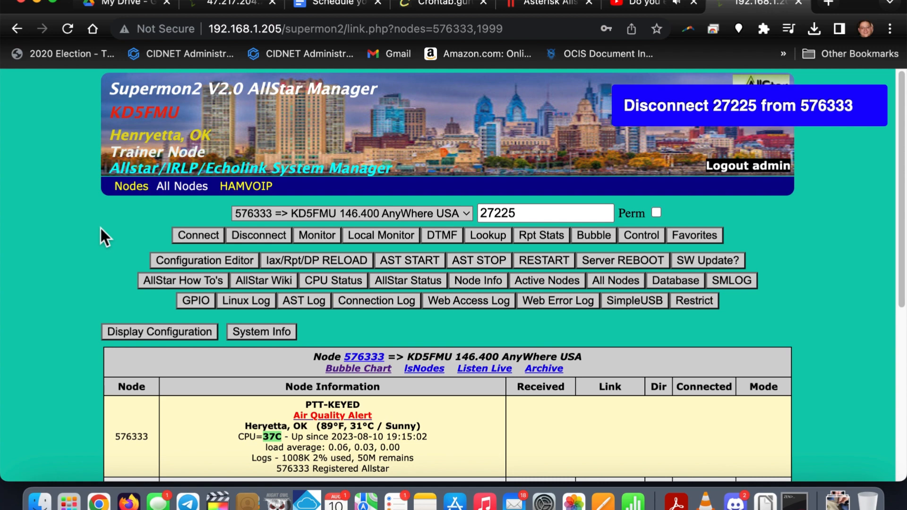
scroll("down", 3)
type("57841")
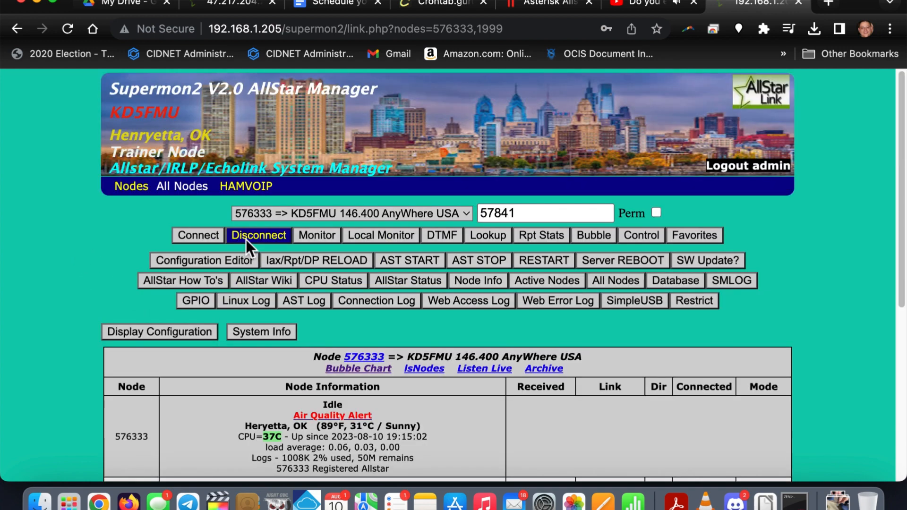
left_click(258, 235)
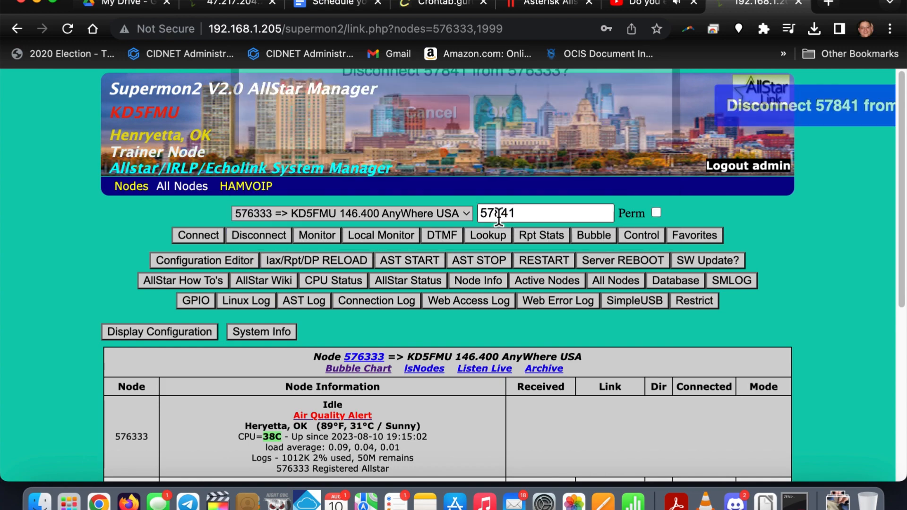
left_click(503, 111)
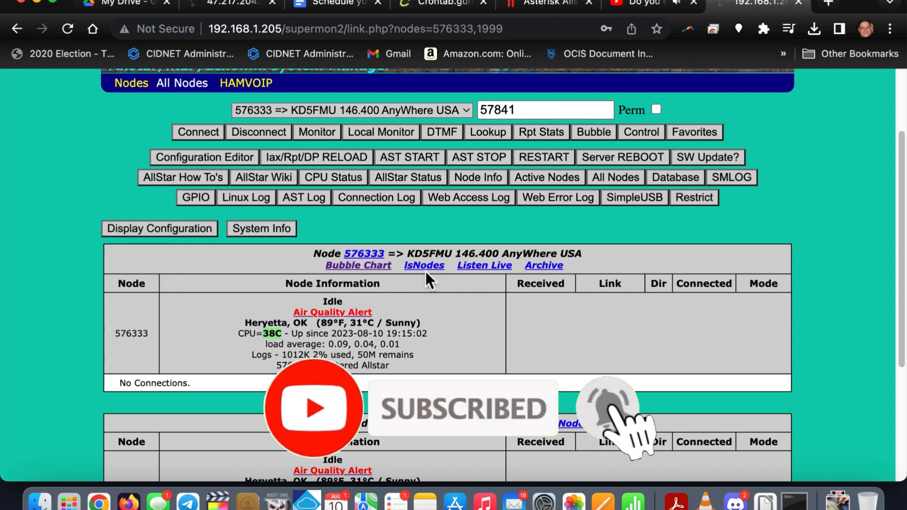
mouse_move(87, 246)
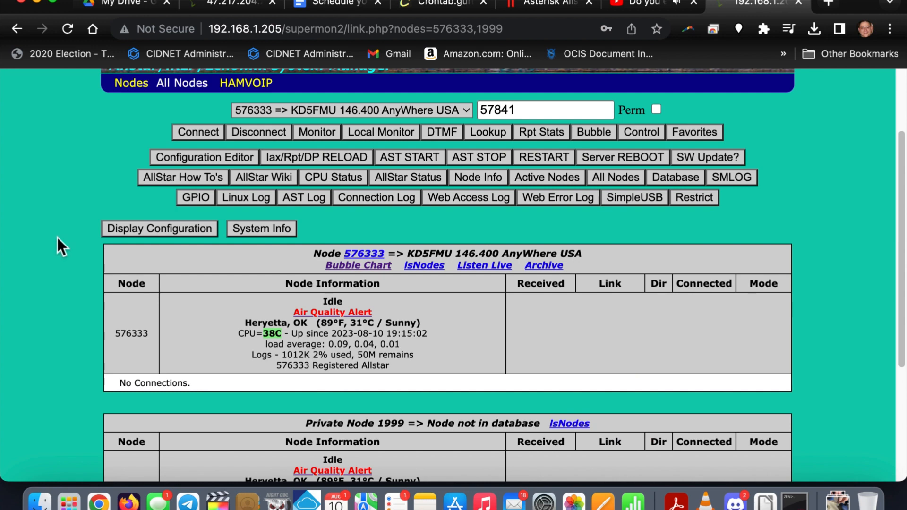
mouse_move(98, 176)
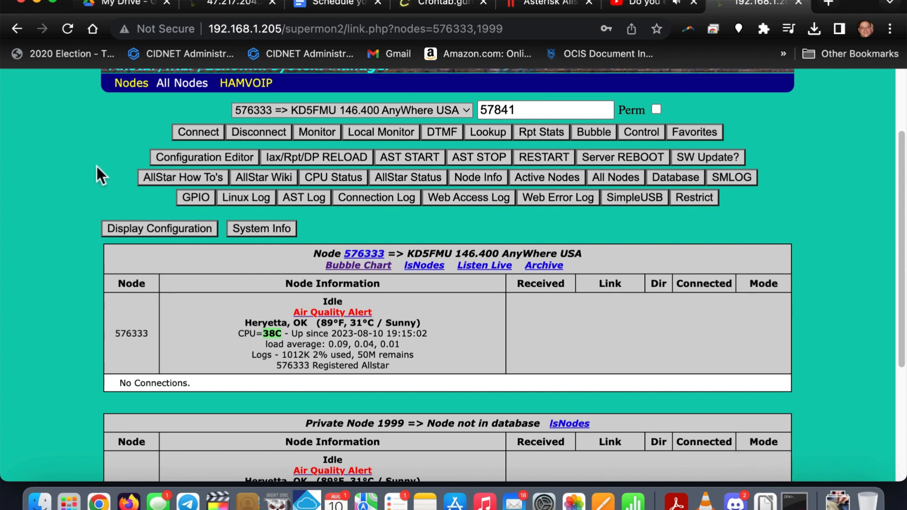